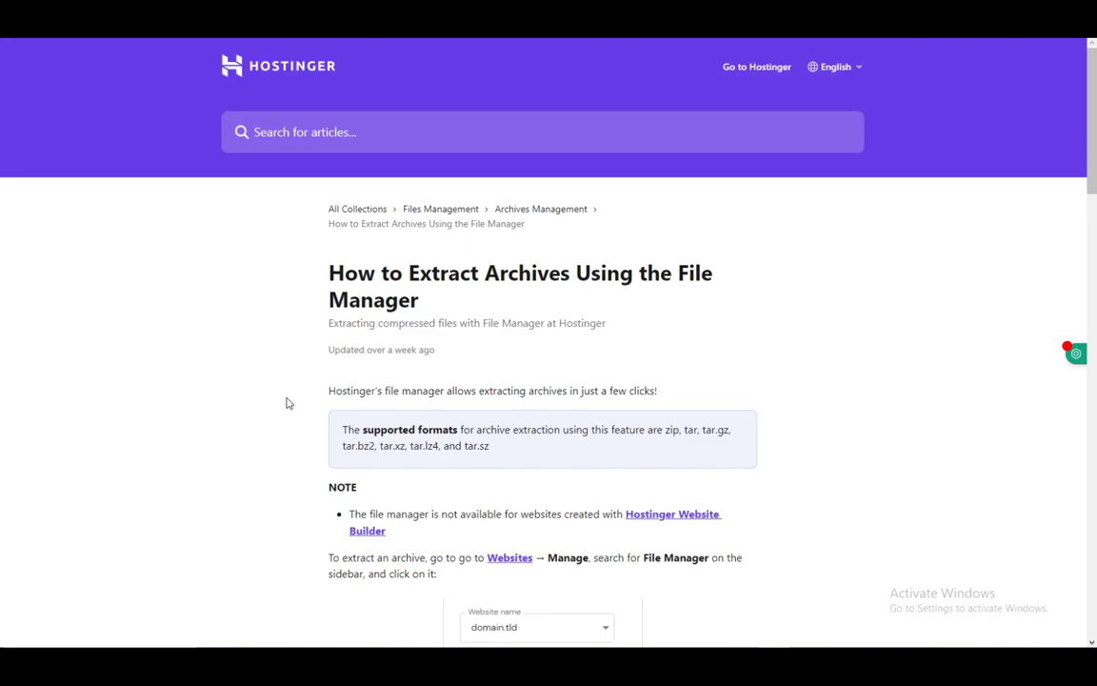
pyautogui.moveTo(367, 371)
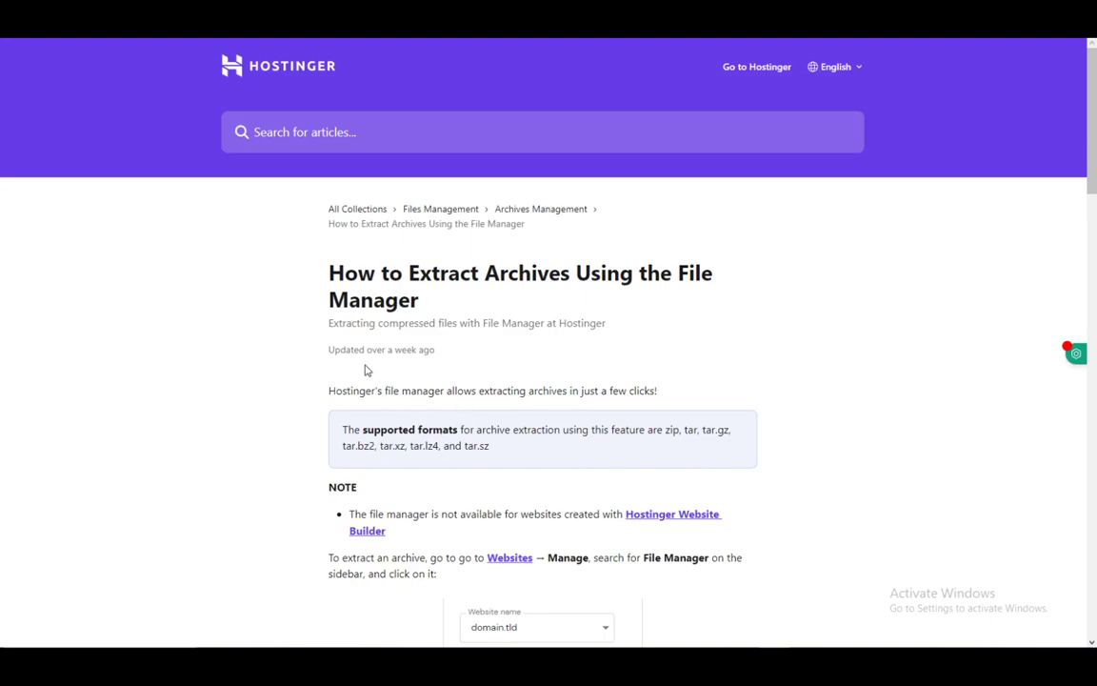
pyautogui.moveTo(315, 379)
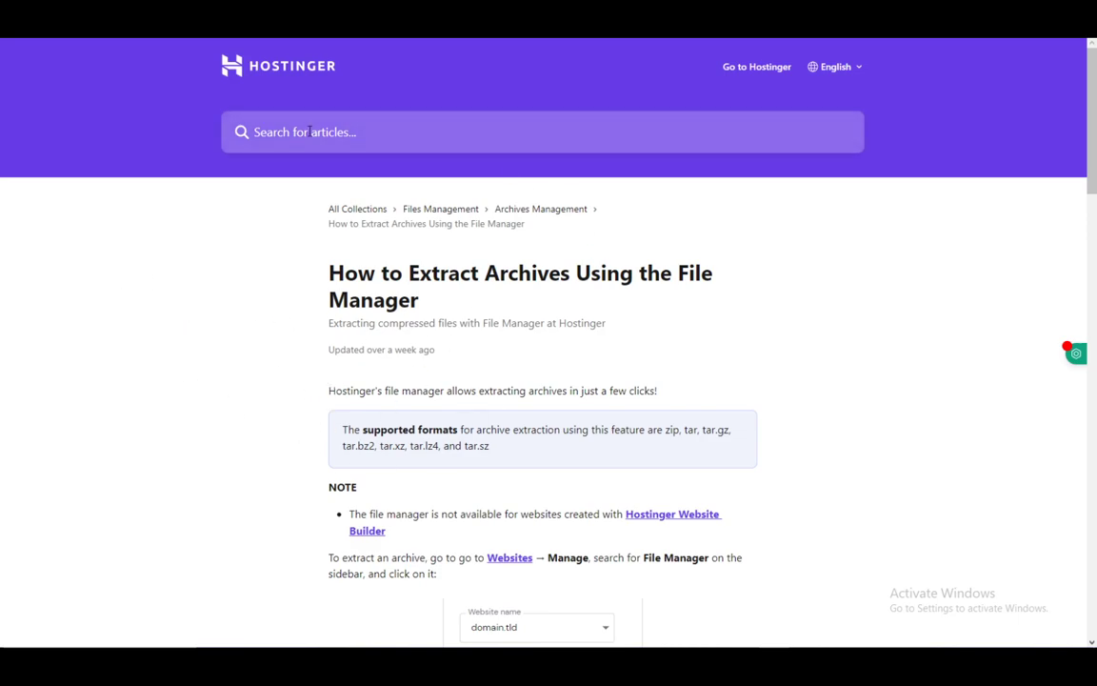
pyautogui.moveTo(304, 90)
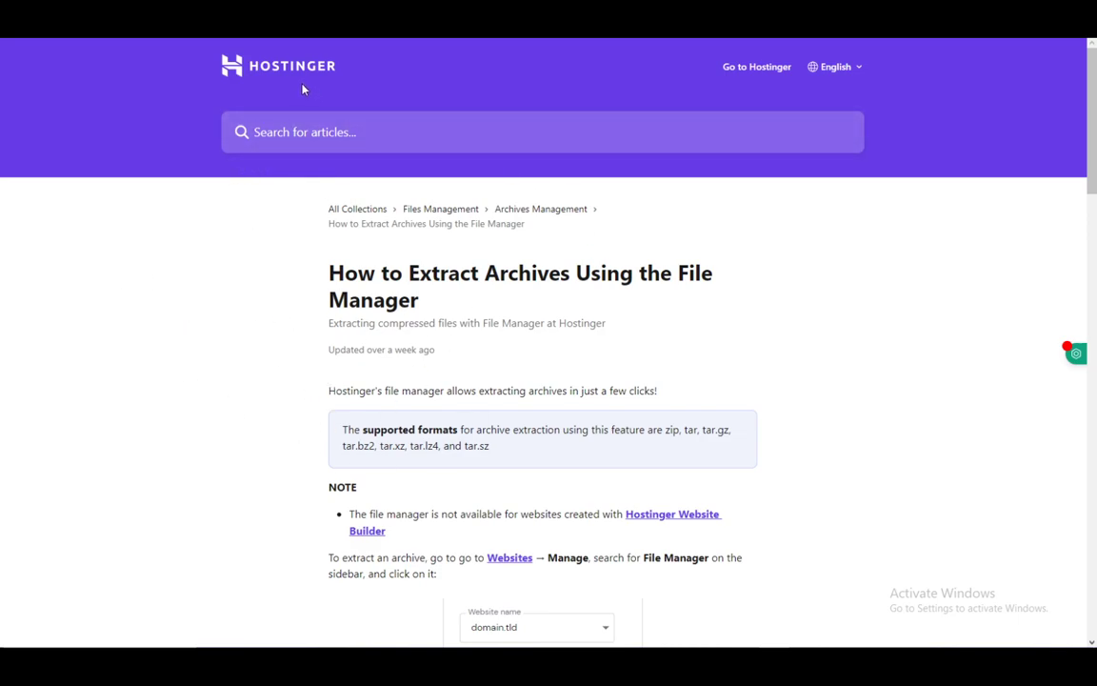
pyautogui.moveTo(145, 235)
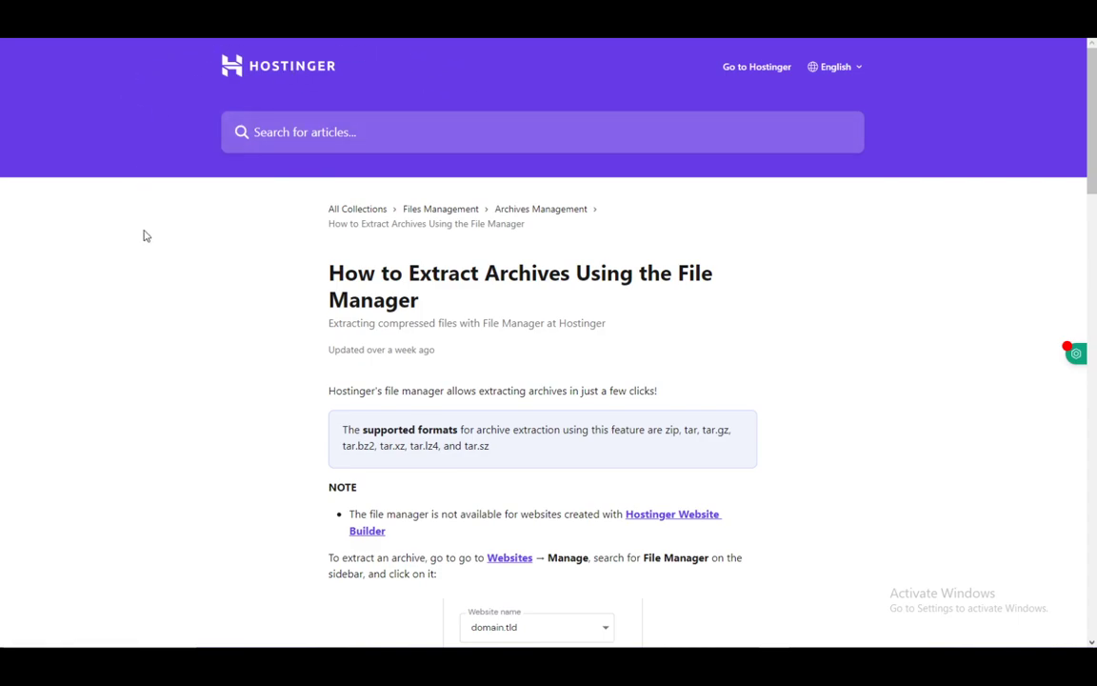
pyautogui.moveTo(557, 347)
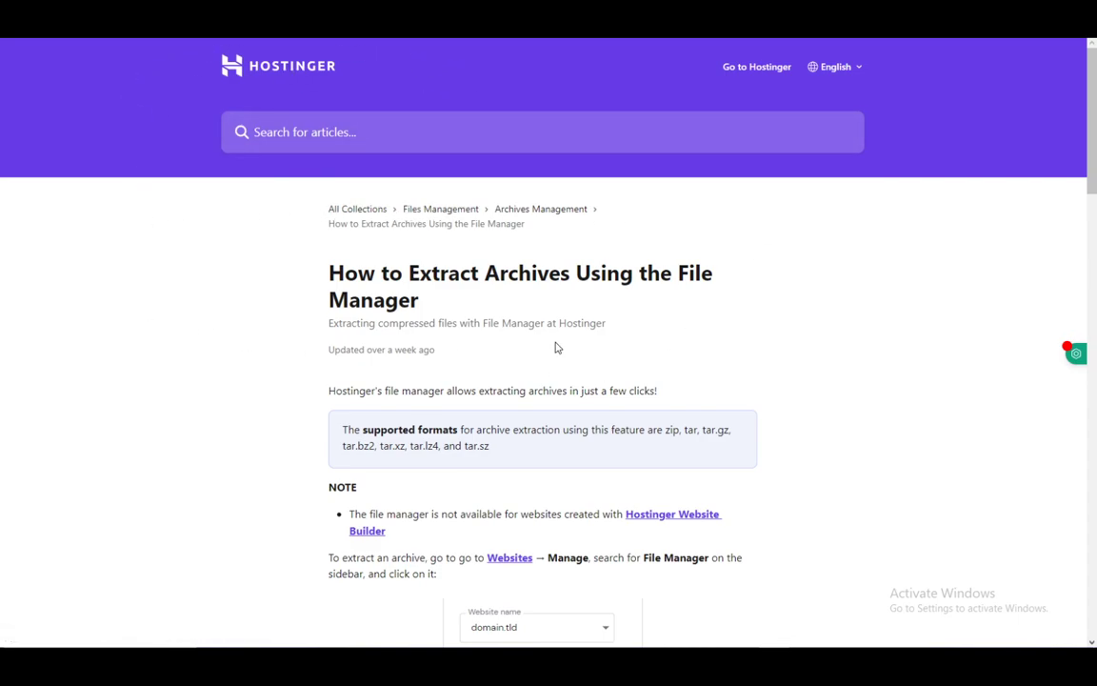
pyautogui.moveTo(584, 270)
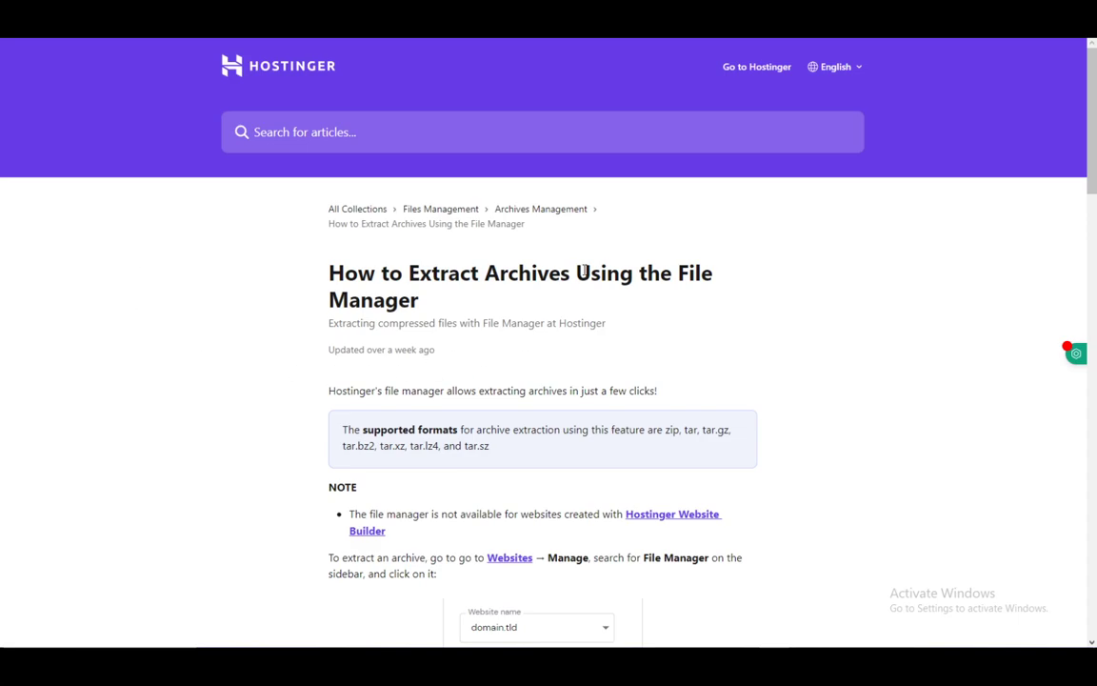
pyautogui.moveTo(89, 363)
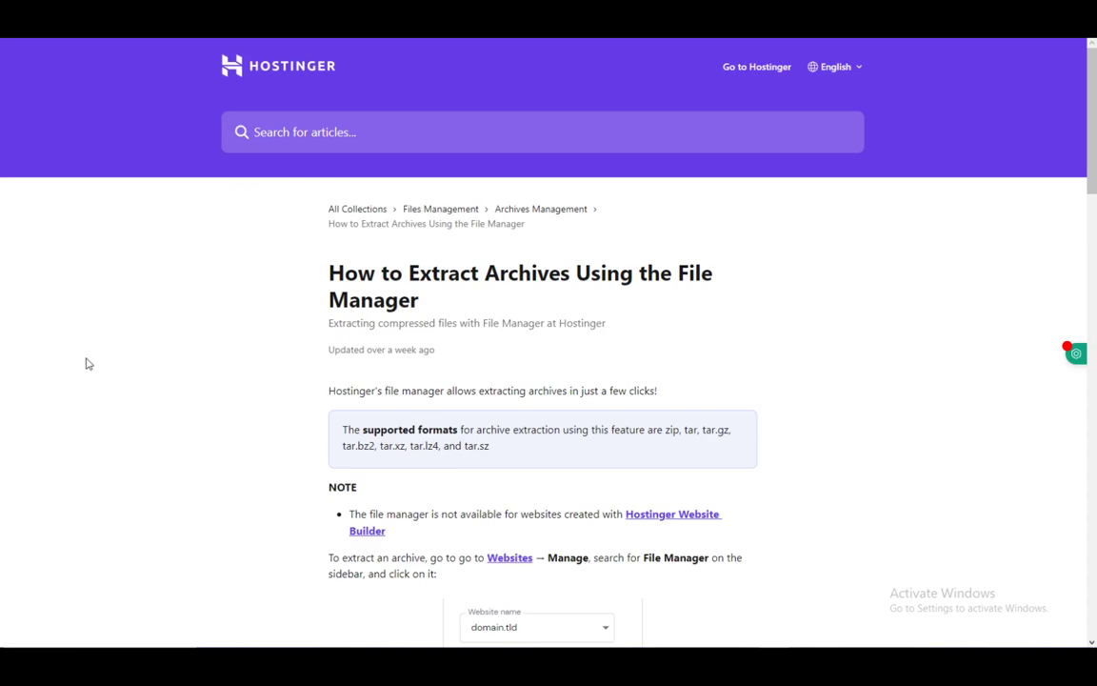
pyautogui.moveTo(258, 103)
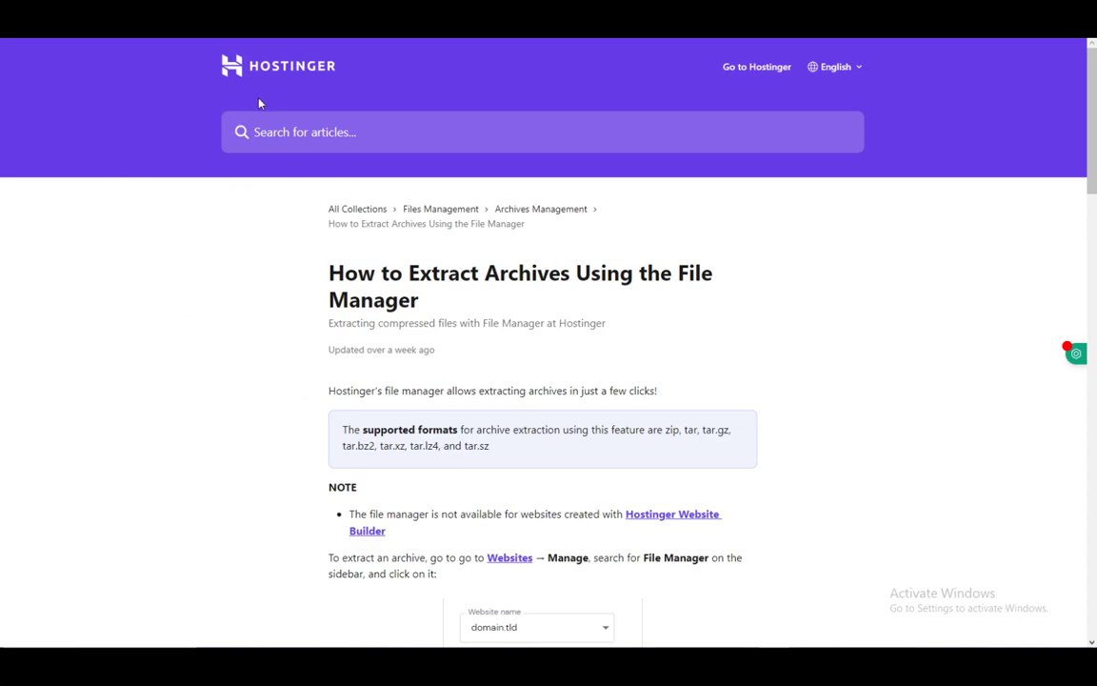
pyautogui.scroll(-3)
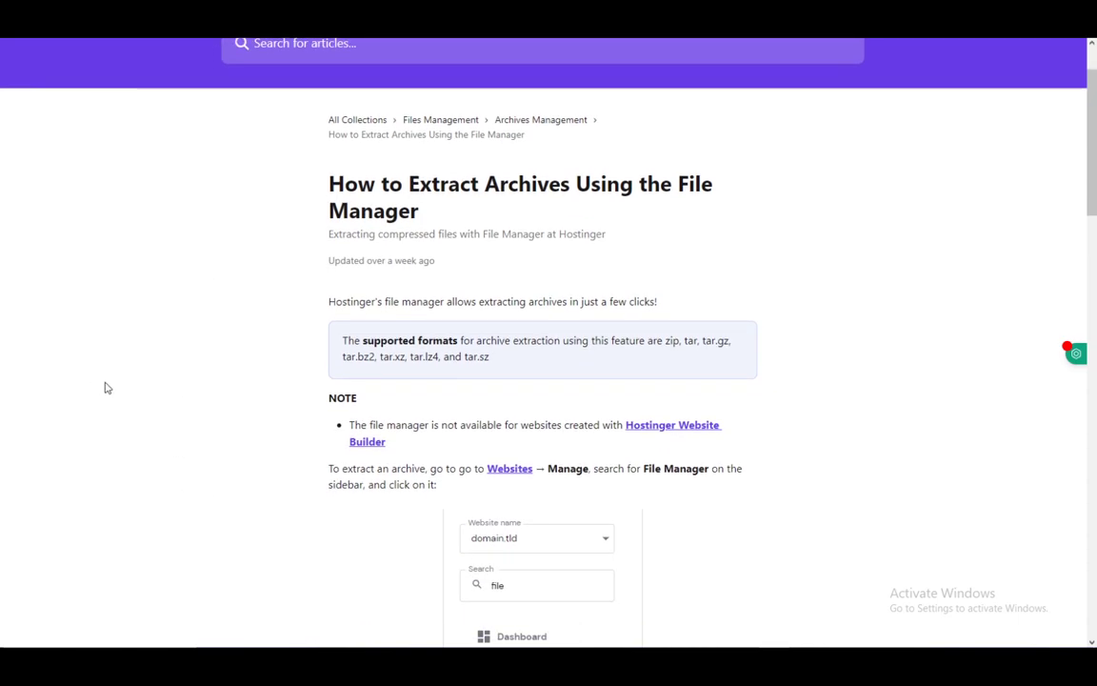
pyautogui.moveTo(440, 119)
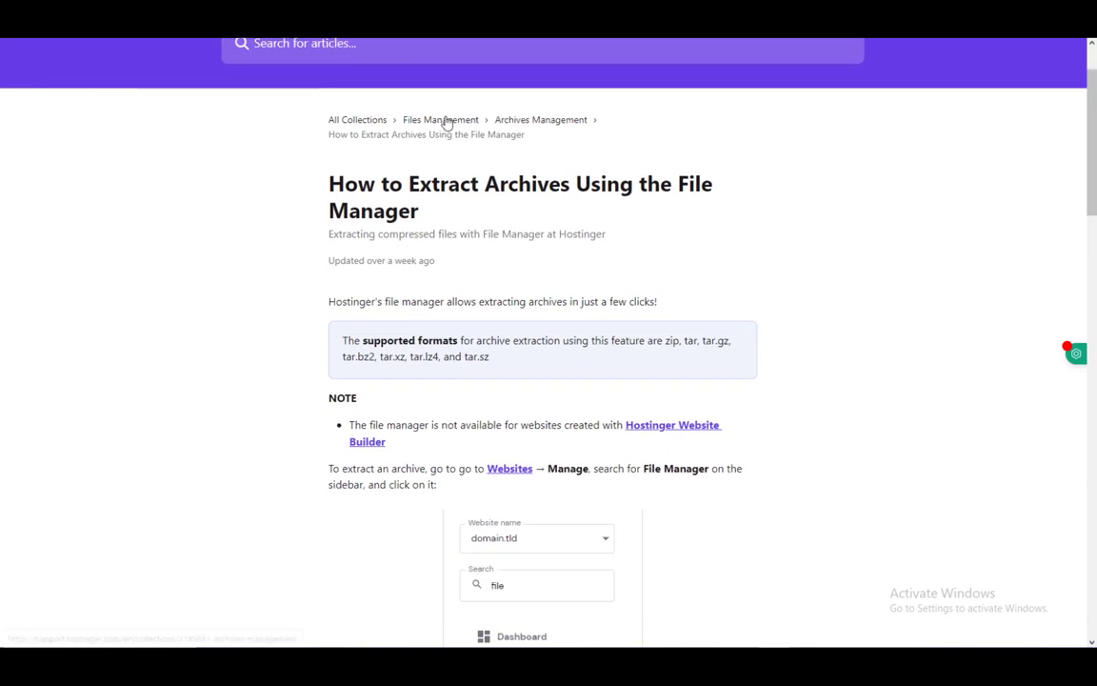
pyautogui.moveTo(191, 283)
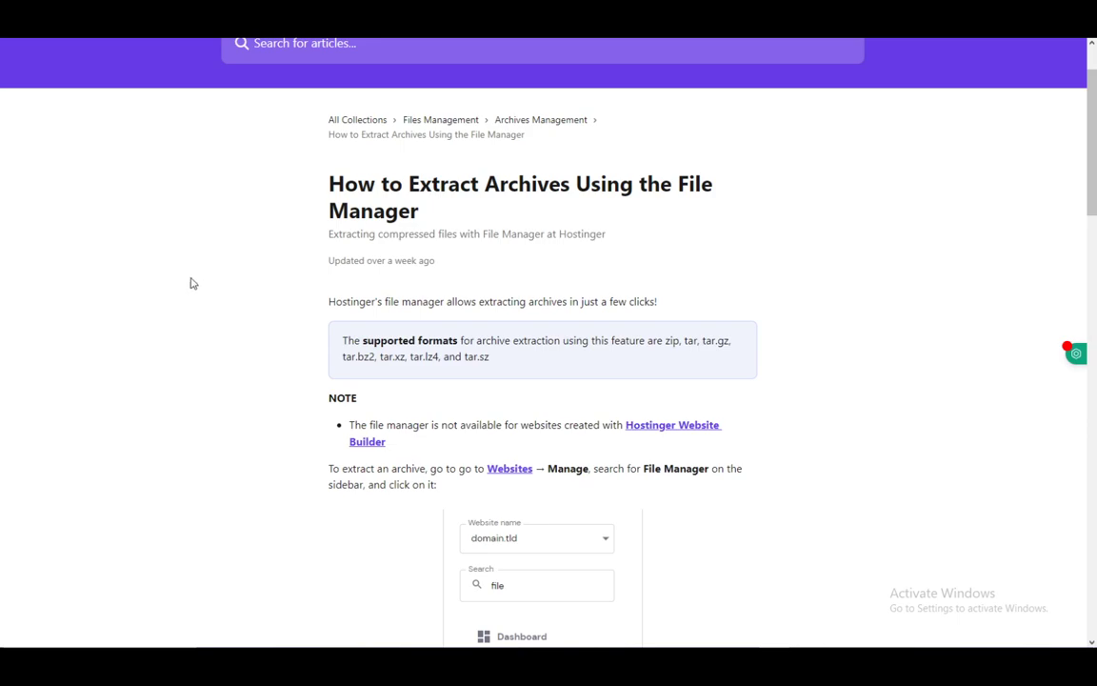
pyautogui.moveTo(207, 160)
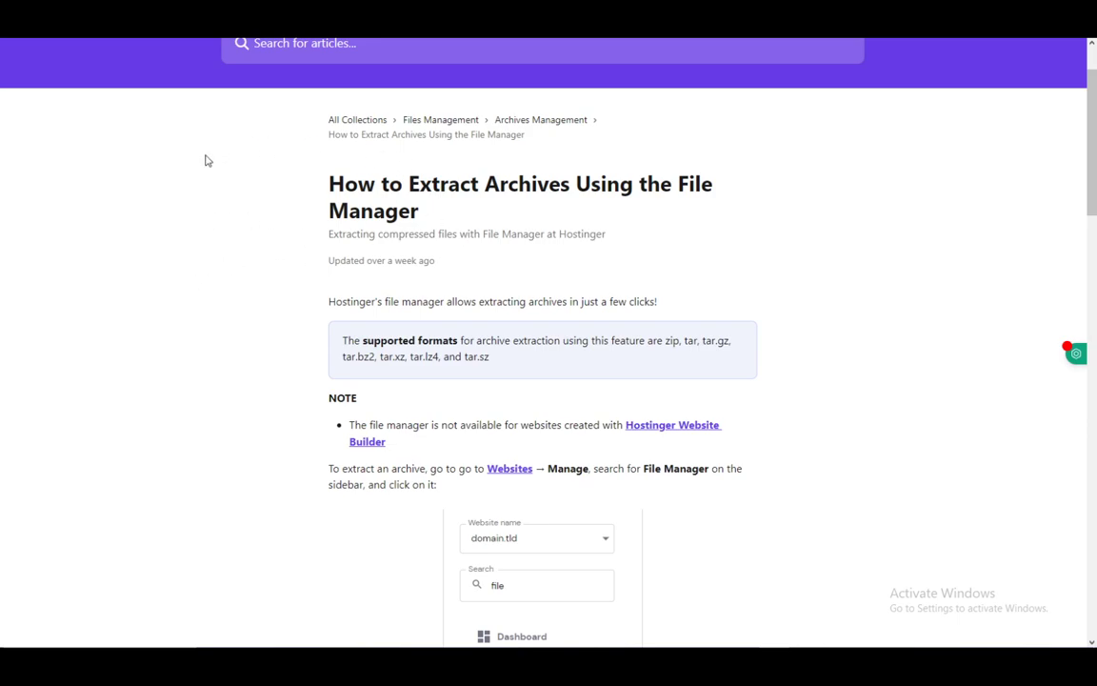
pyautogui.moveTo(85, 266)
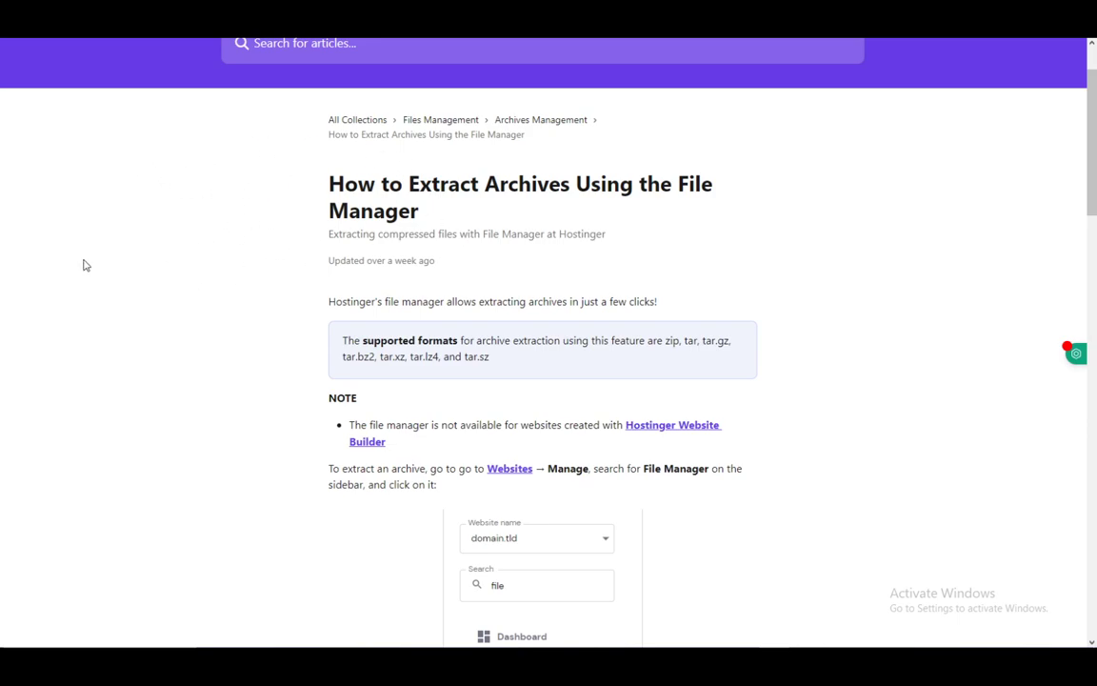
pyautogui.moveTo(436, 283)
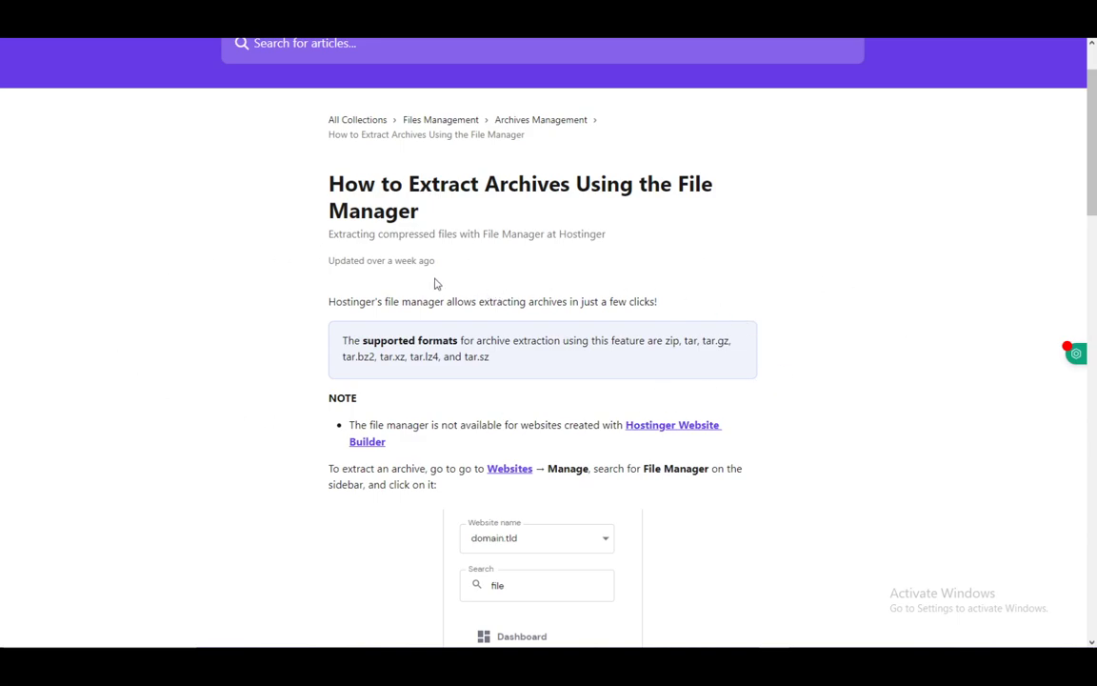
pyautogui.moveTo(121, 308)
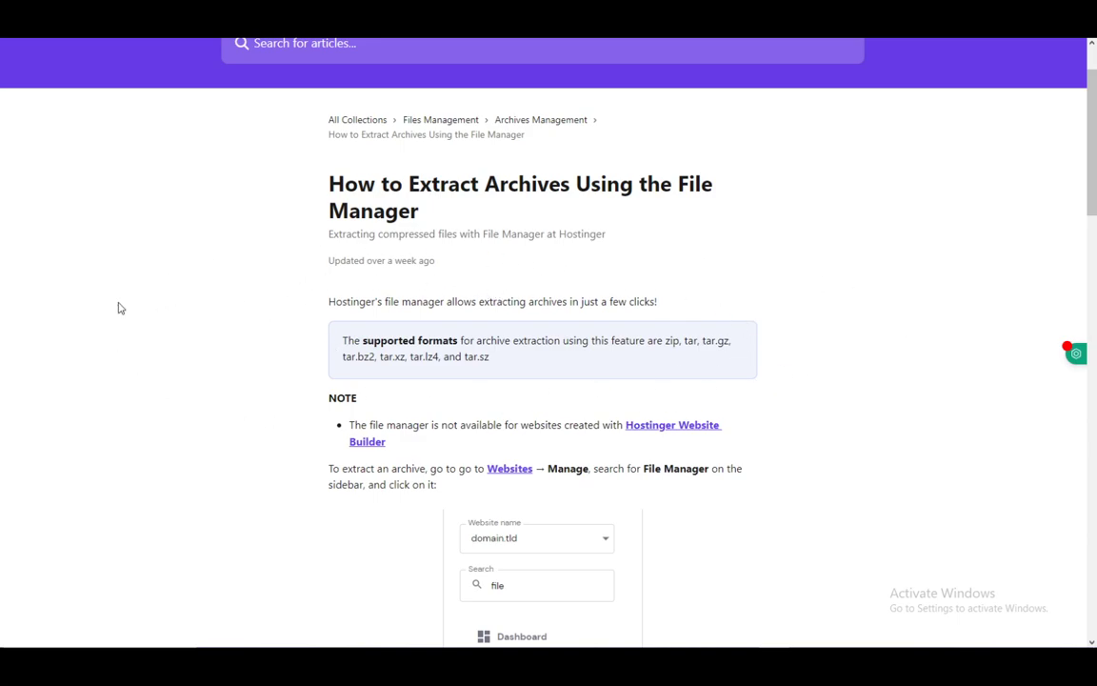
pyautogui.moveTo(75, 340)
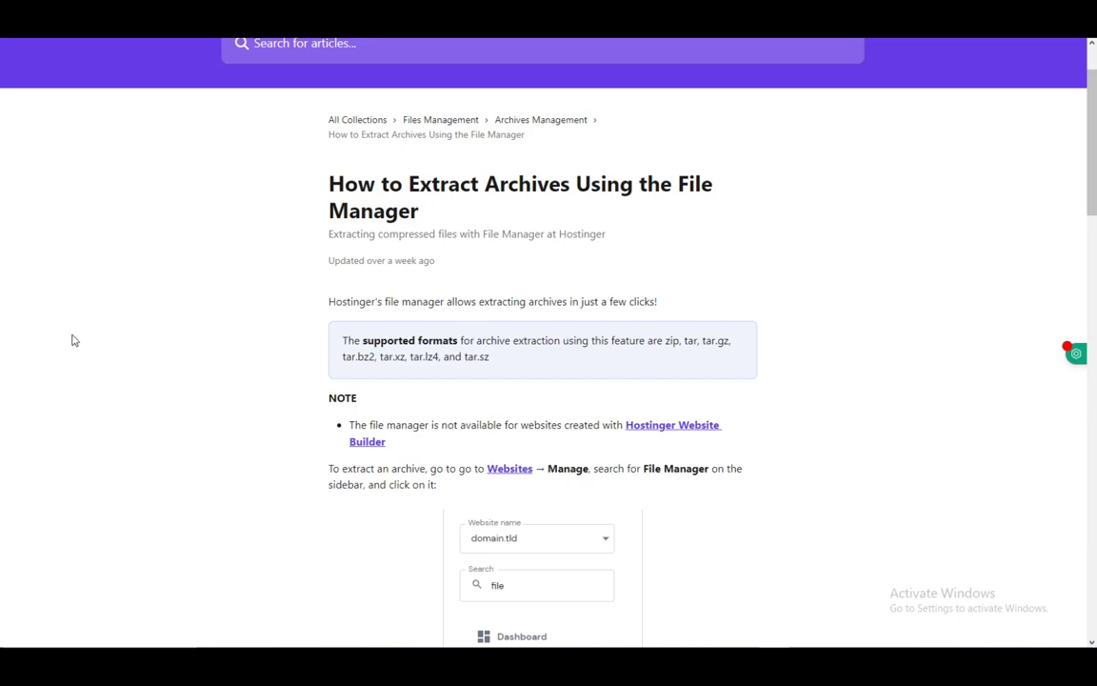
pyautogui.moveTo(378, 254)
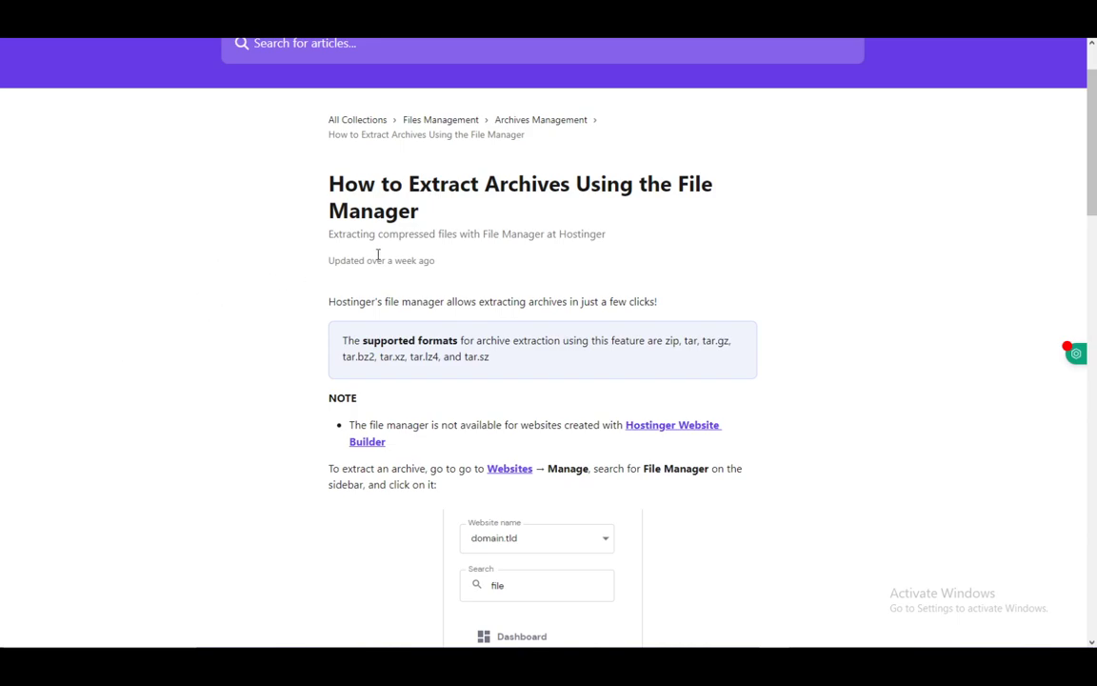
pyautogui.moveTo(668, 340)
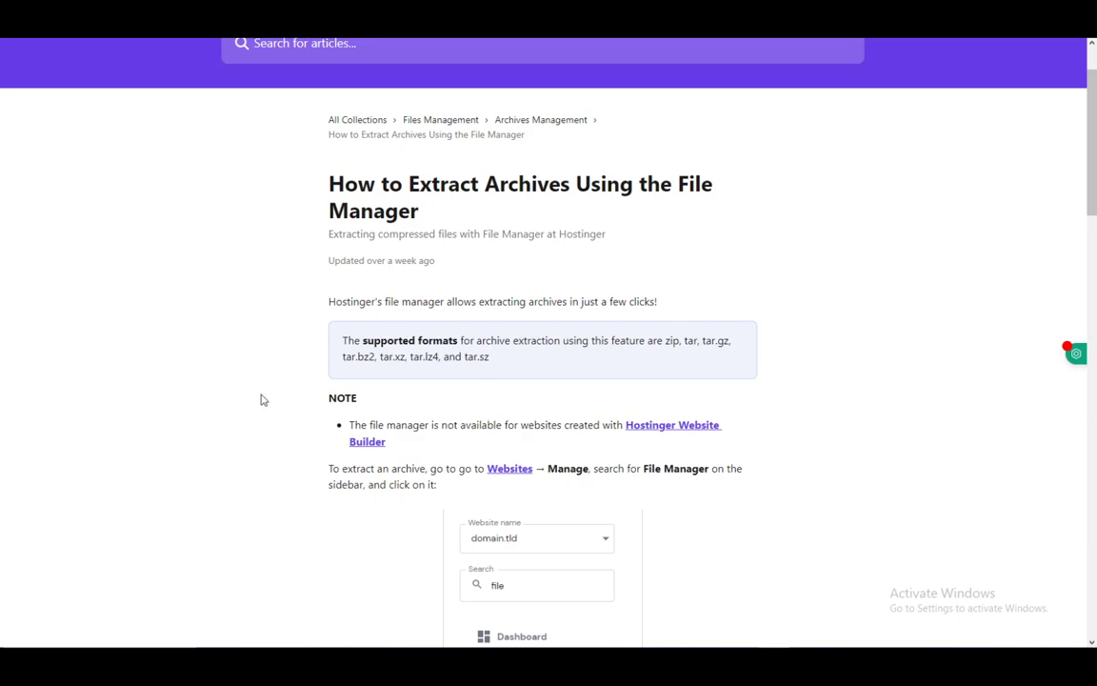
pyautogui.scroll(-3)
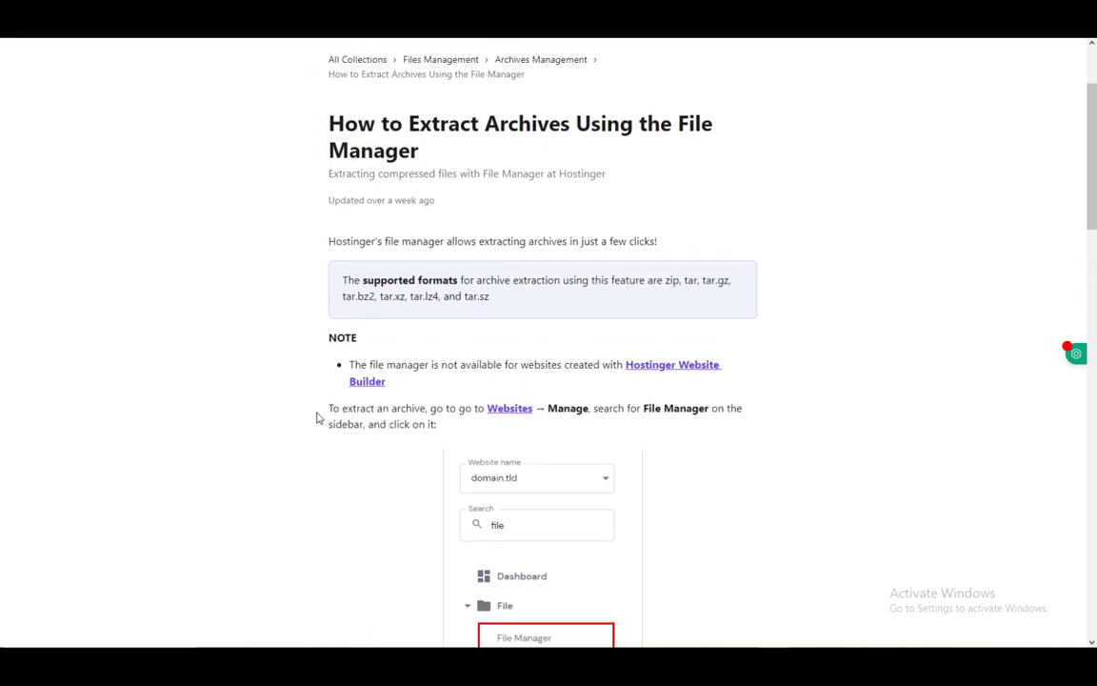
pyautogui.scroll(-3)
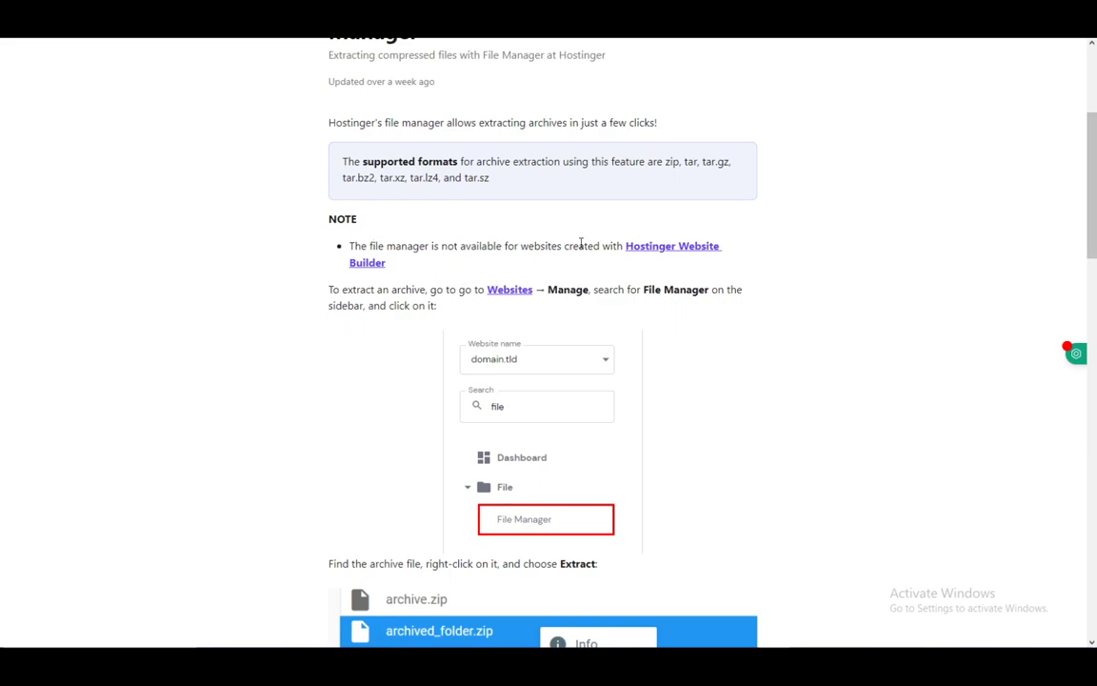
pyautogui.moveTo(467, 430)
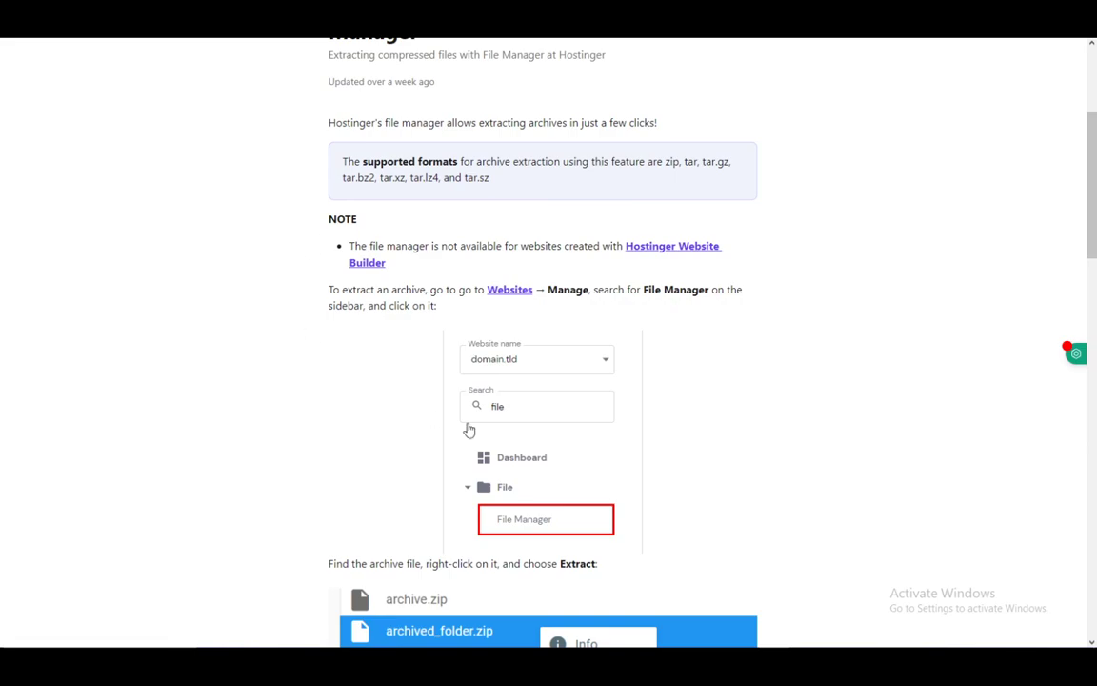
pyautogui.moveTo(464, 396)
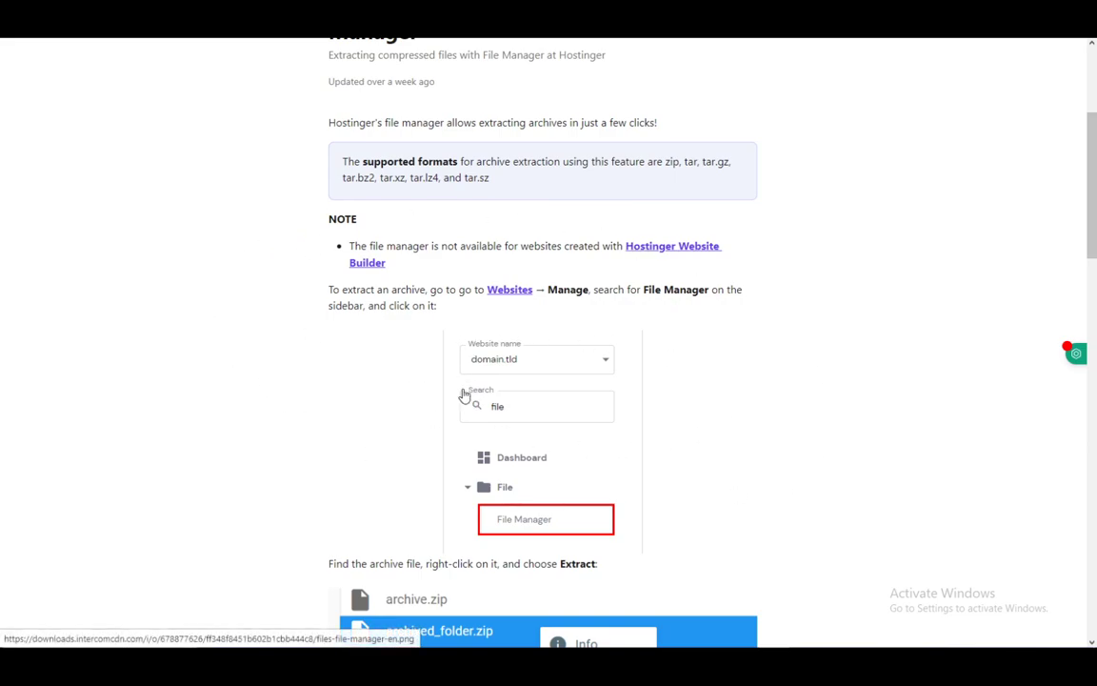
pyautogui.scroll(-3)
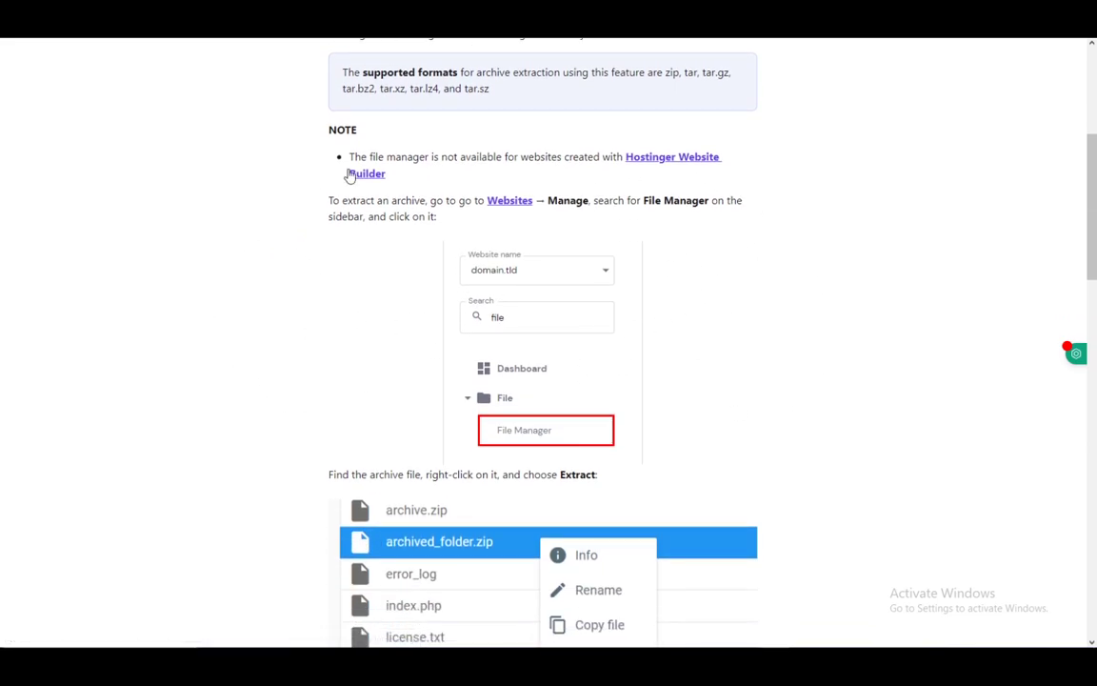
pyautogui.moveTo(796, 246)
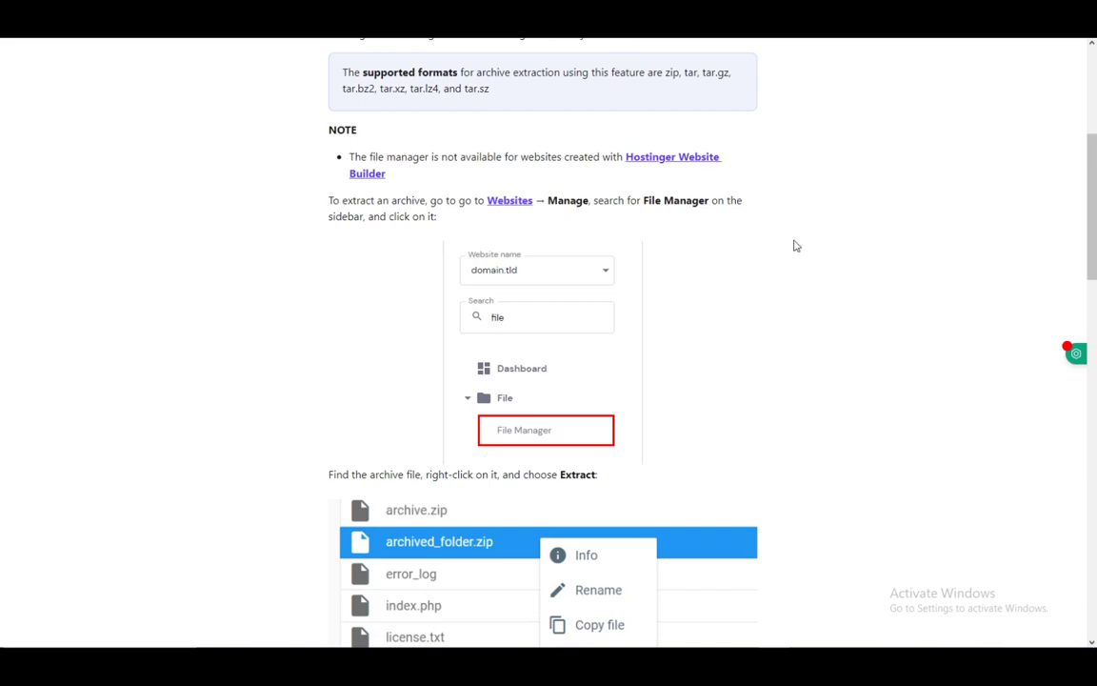
pyautogui.scroll(-3)
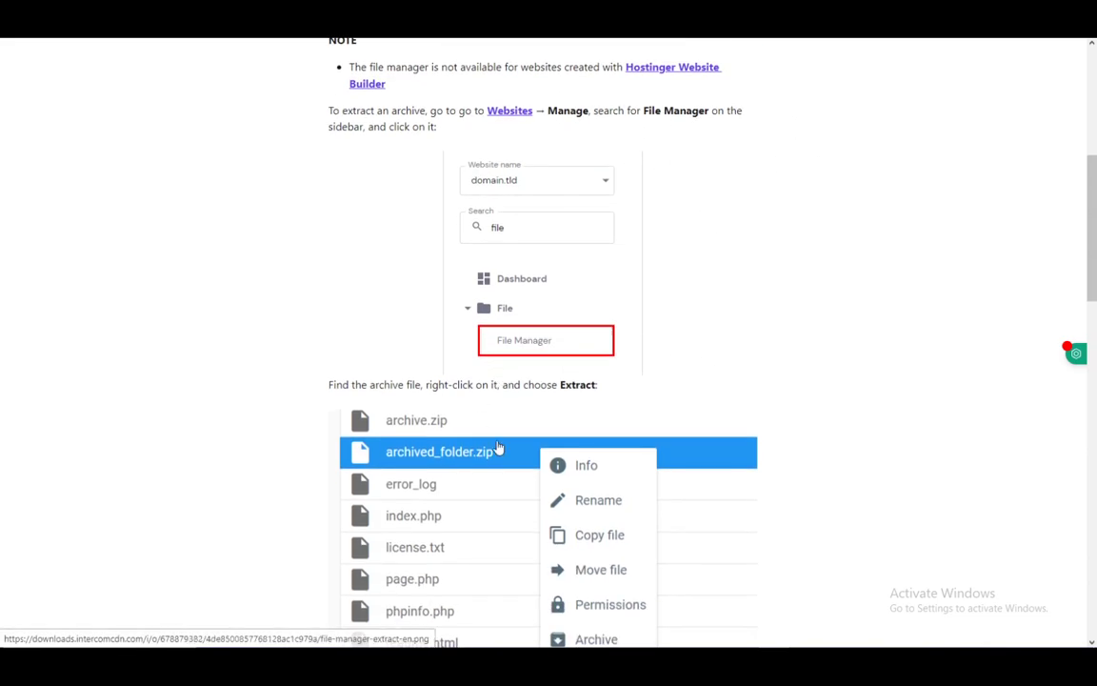
pyautogui.scroll(-3)
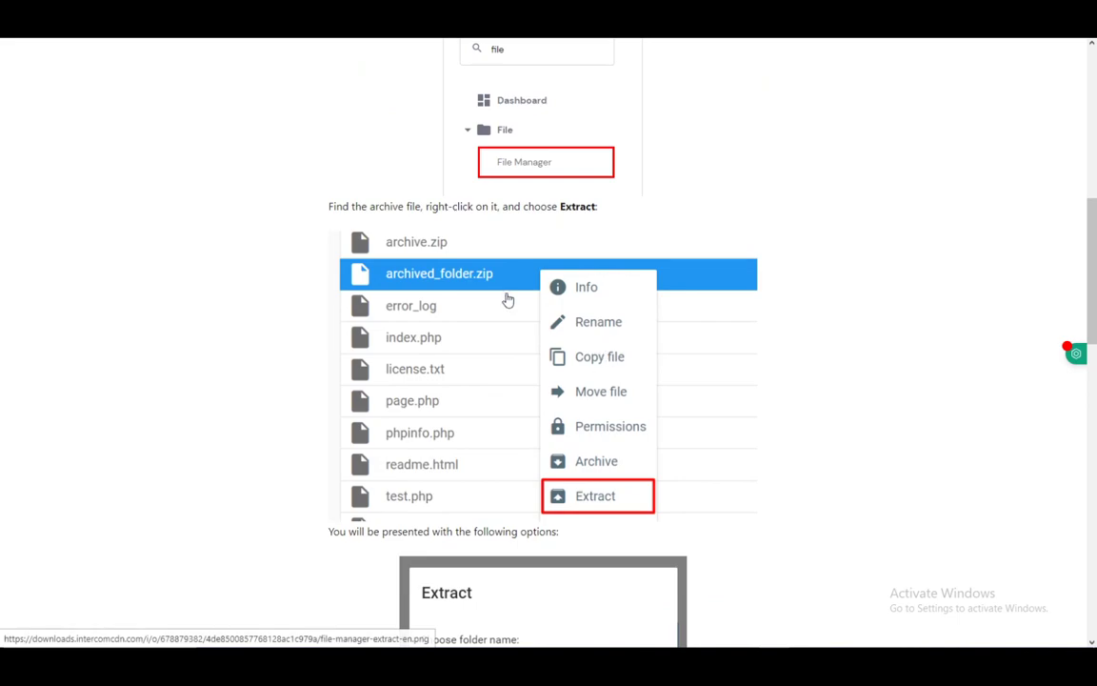
pyautogui.moveTo(378, 277)
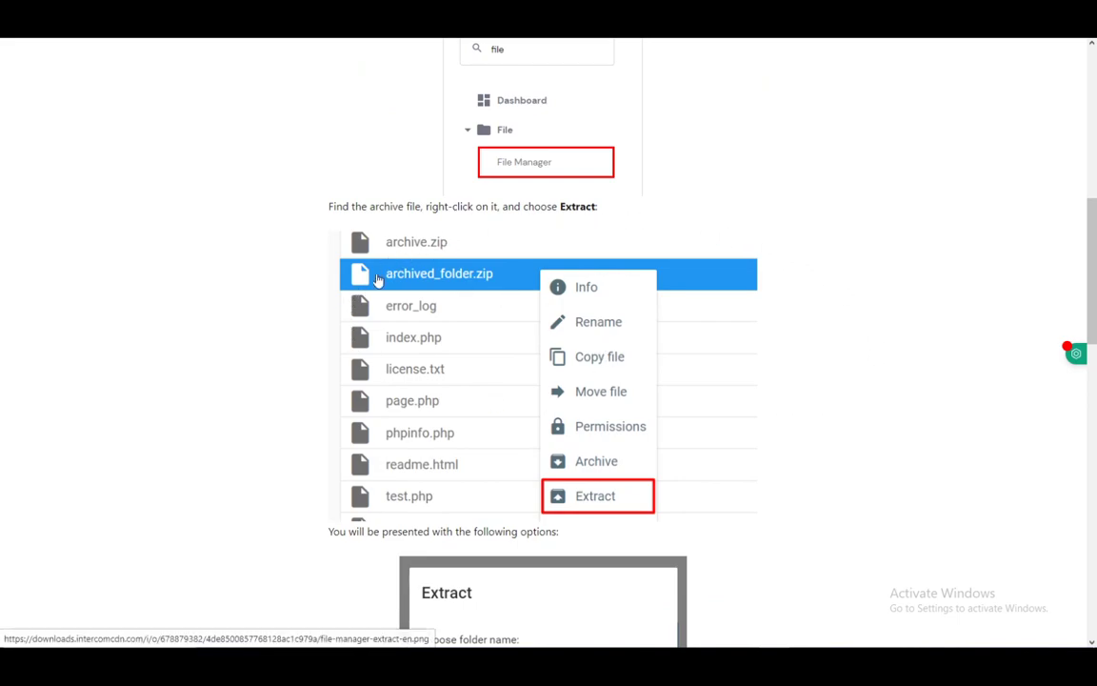
pyautogui.scroll(-3)
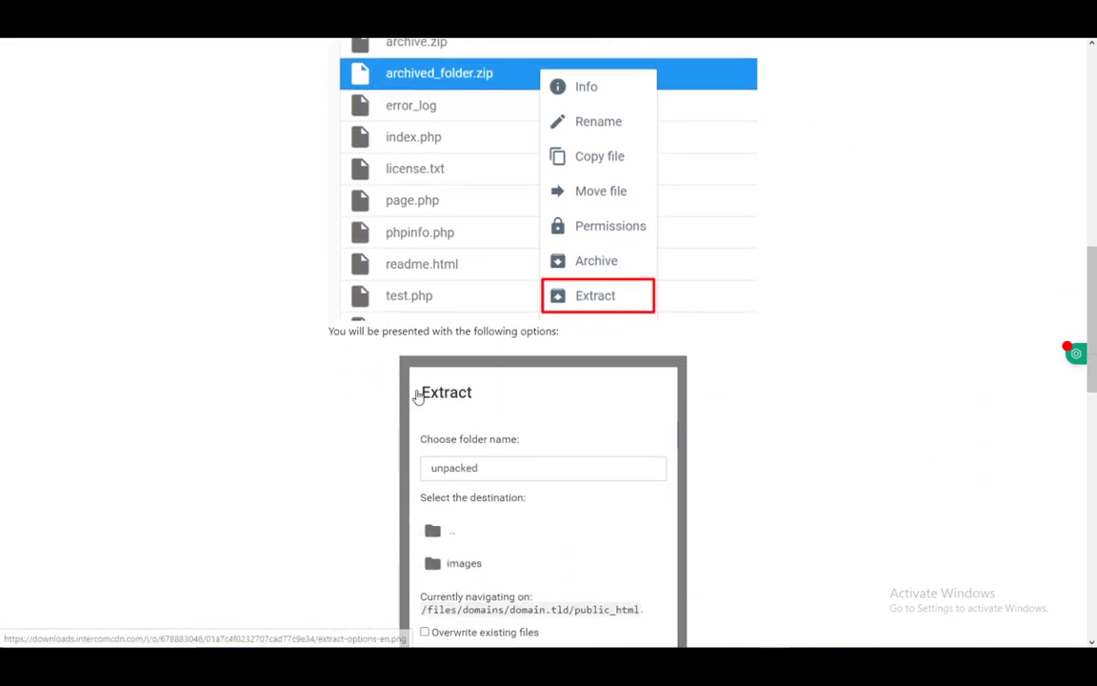
pyautogui.scroll(-3)
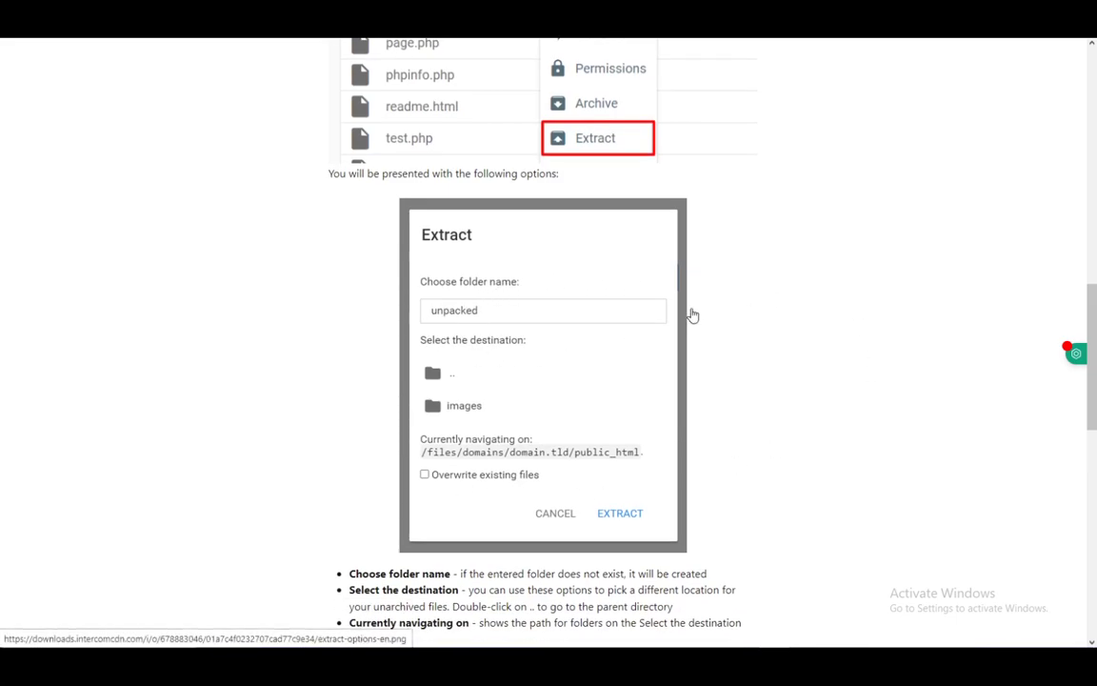
pyautogui.moveTo(651, 421)
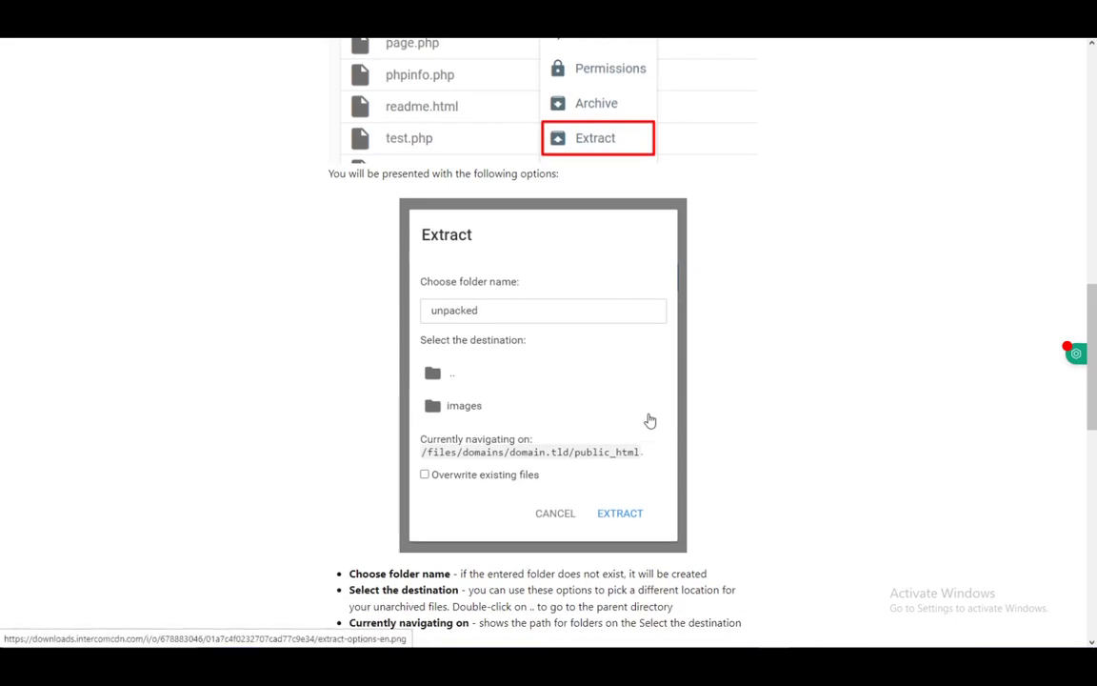
pyautogui.moveTo(560, 409)
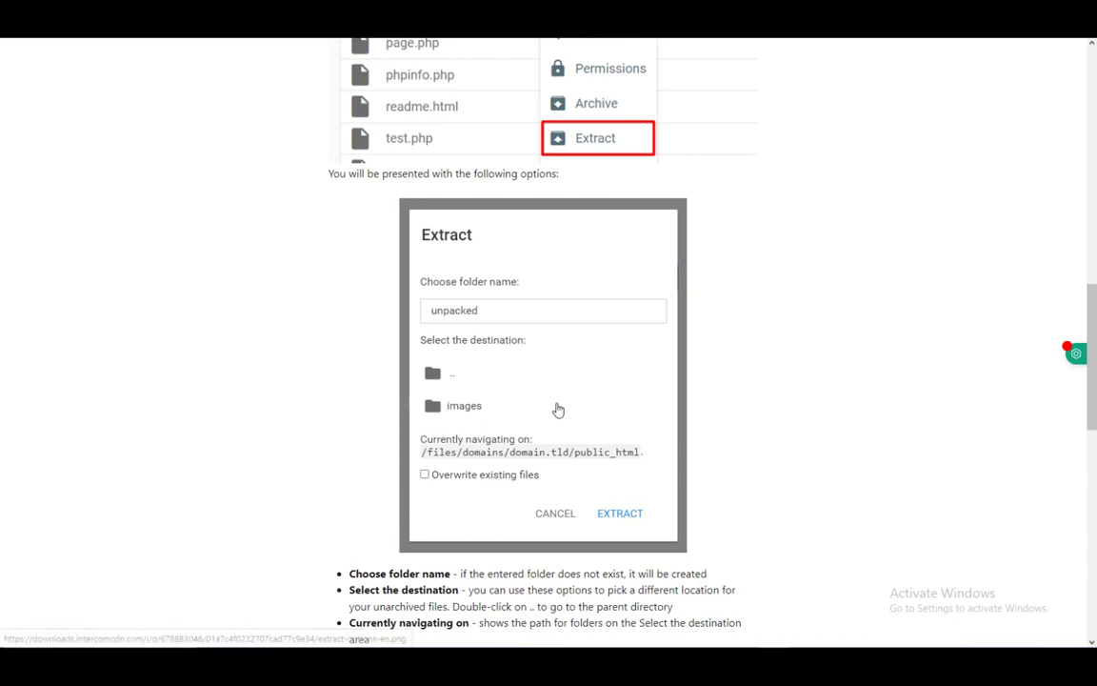
pyautogui.moveTo(465, 500)
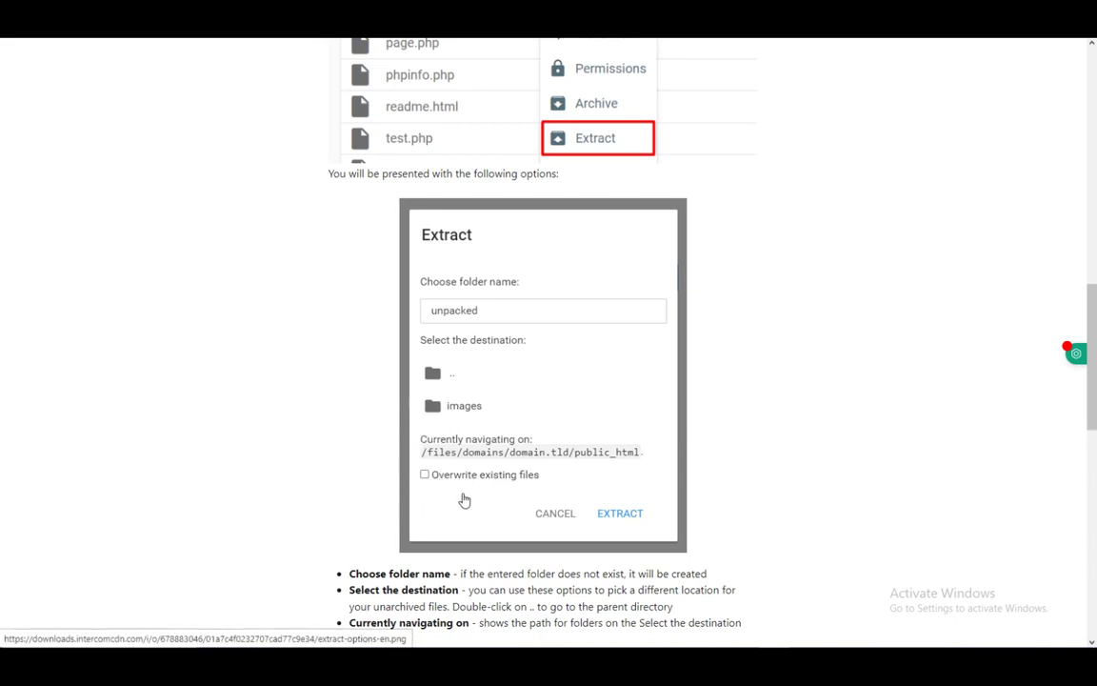
pyautogui.moveTo(636, 497)
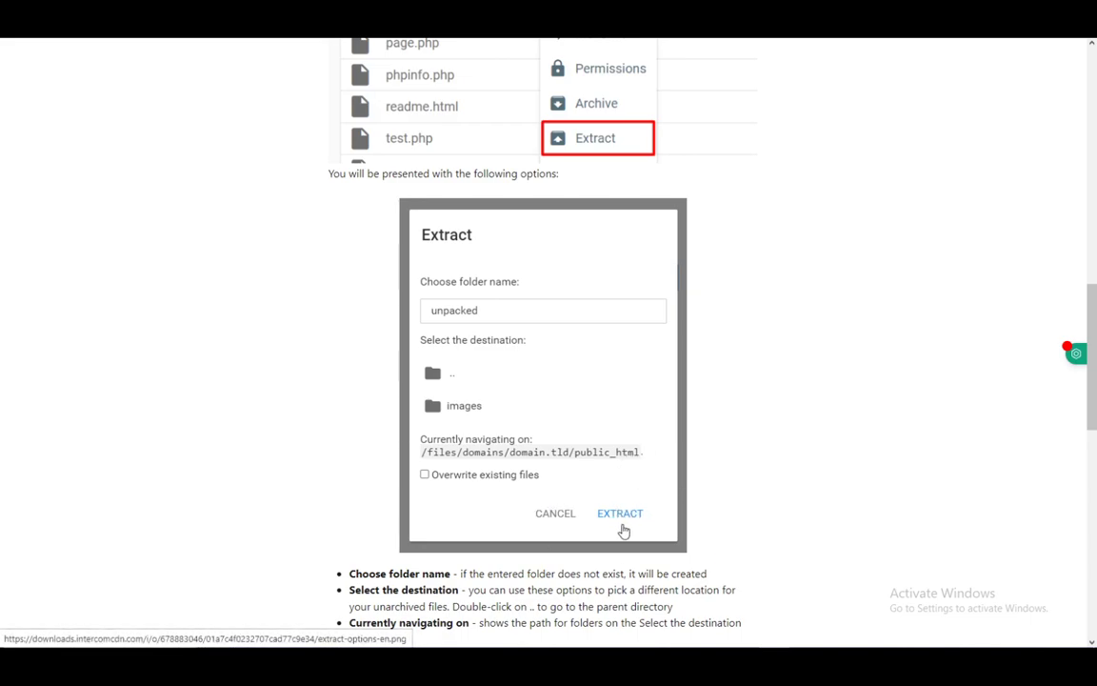
pyautogui.moveTo(210, 435)
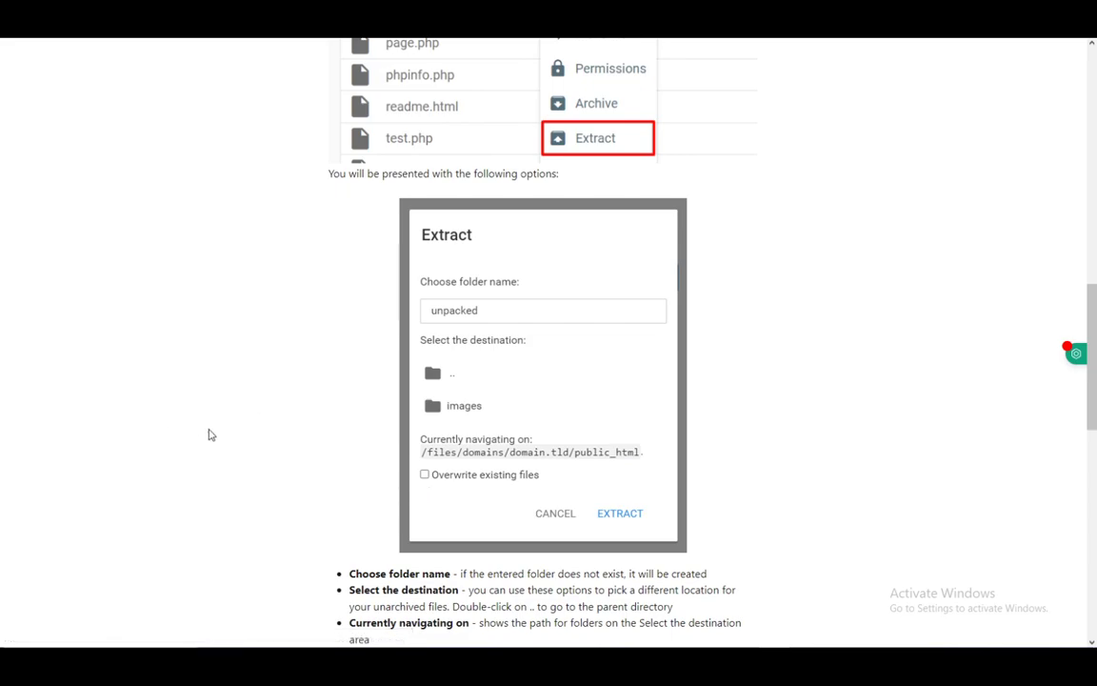